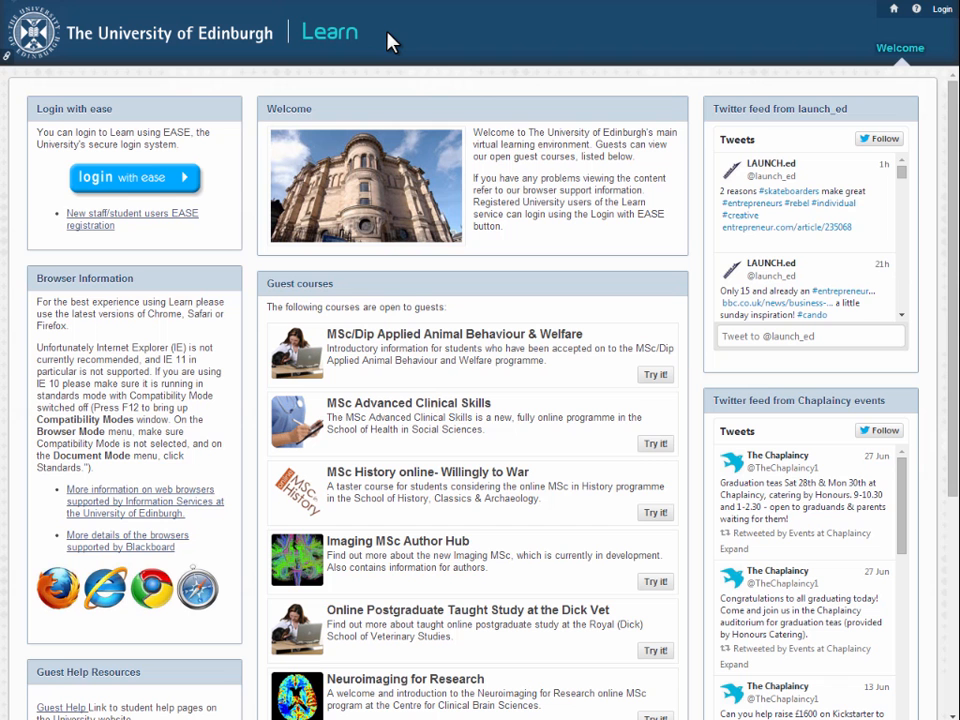
mouse_move(242, 166)
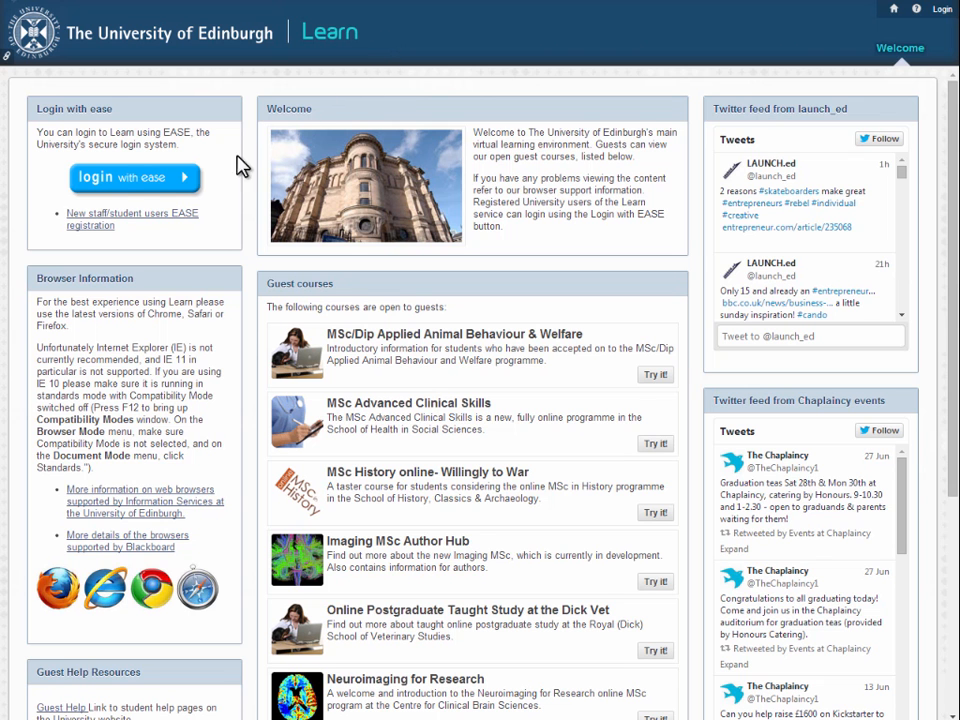
- Sign in to Learn and open the Turnitin Training 01 course's assessment dropbox
left_click(134, 177)
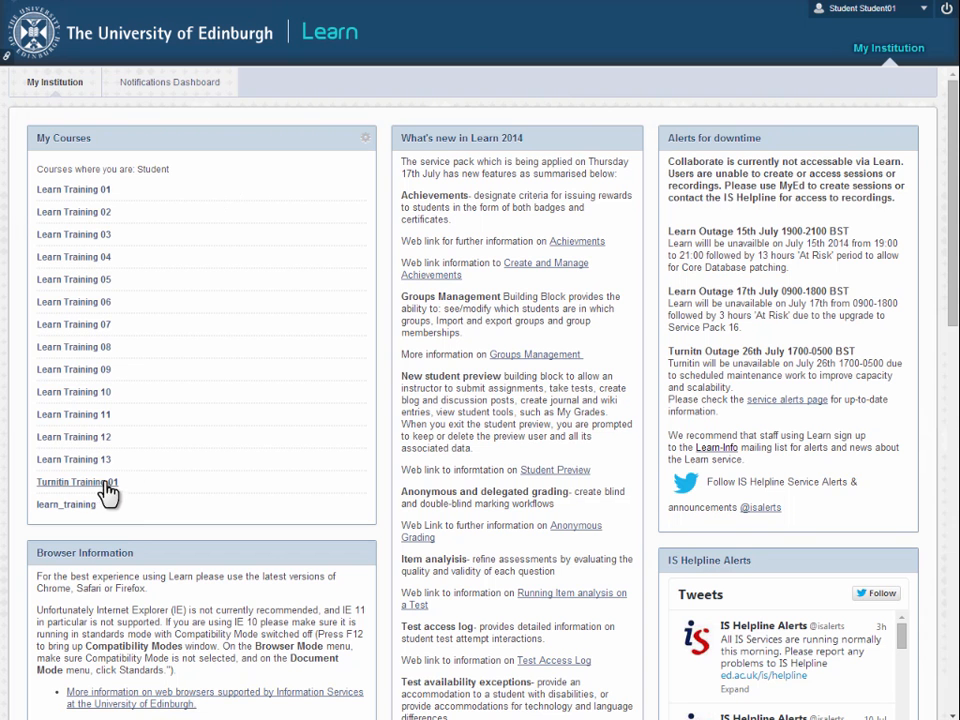
left_click(77, 481)
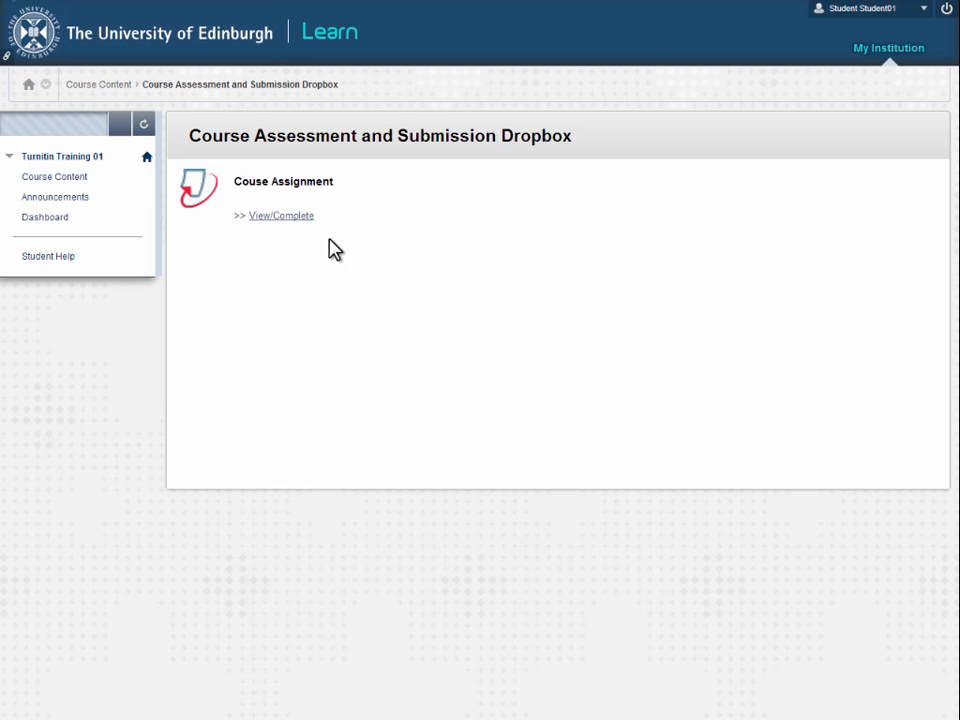
- Open the Course Assignment's Turnitin inbox showing its start, due and post dates
left_click(281, 215)
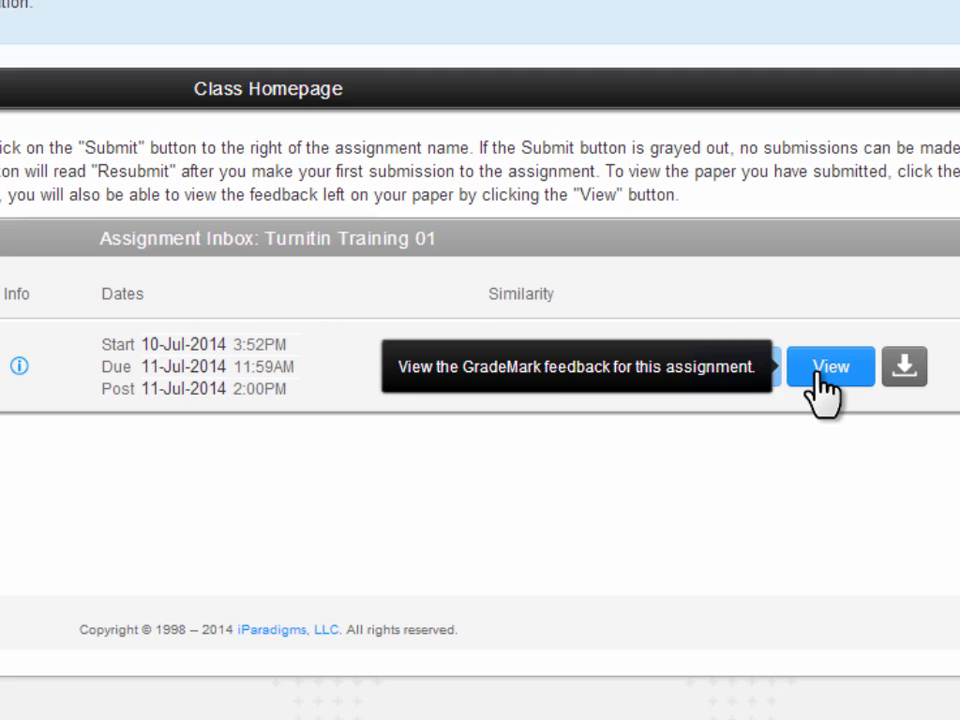
- Open the graded 'My Assignment' in GradeMark and scroll through its comments and 79/100 score
left_click(830, 366)
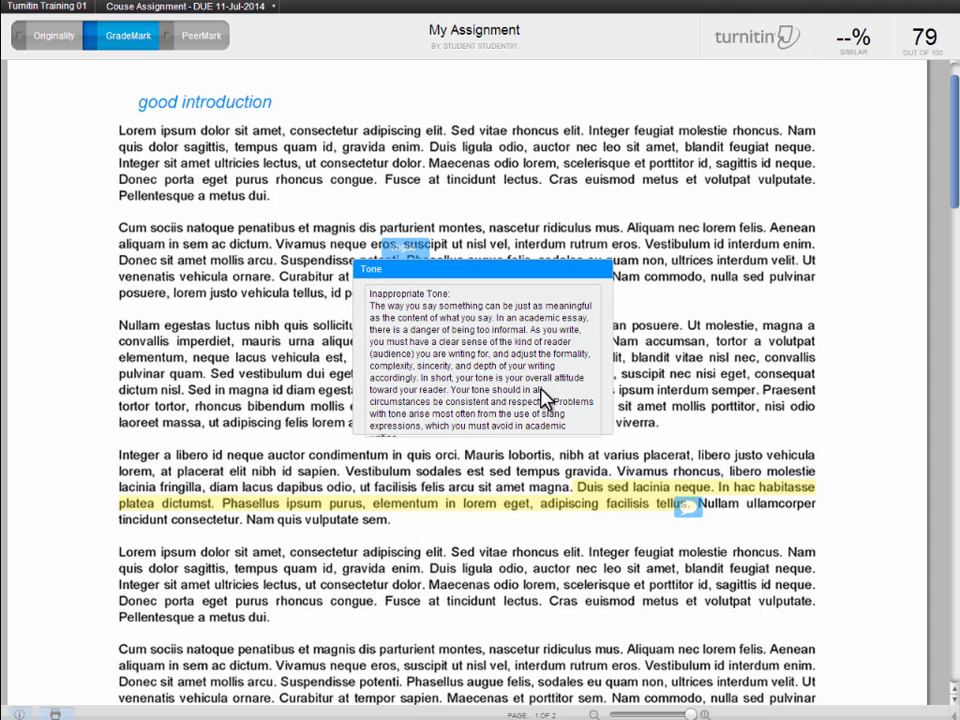
scroll("down", 3)
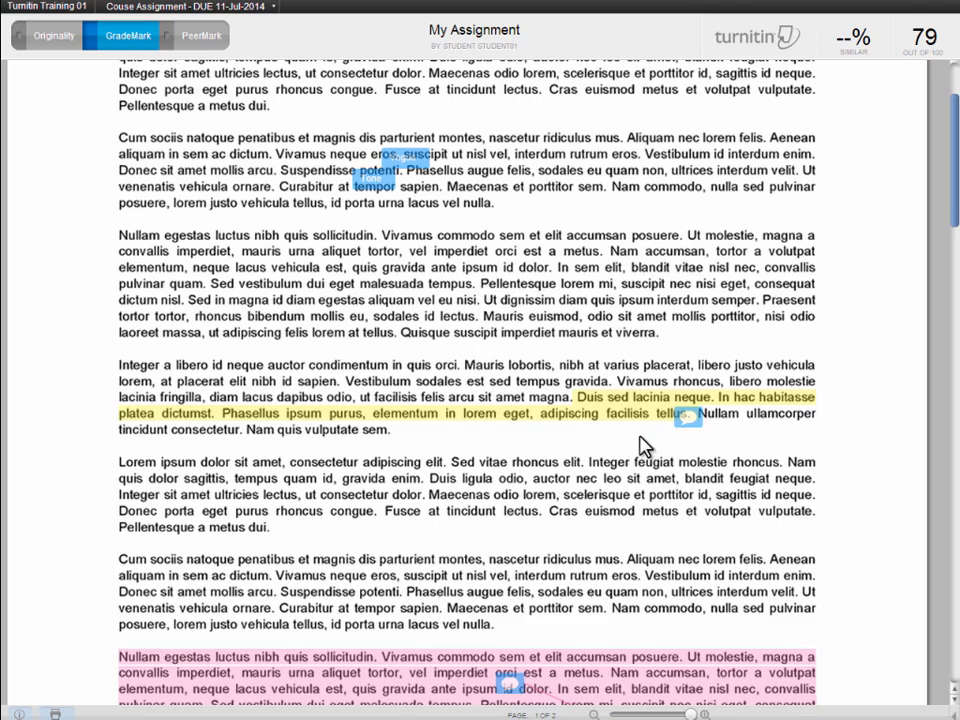